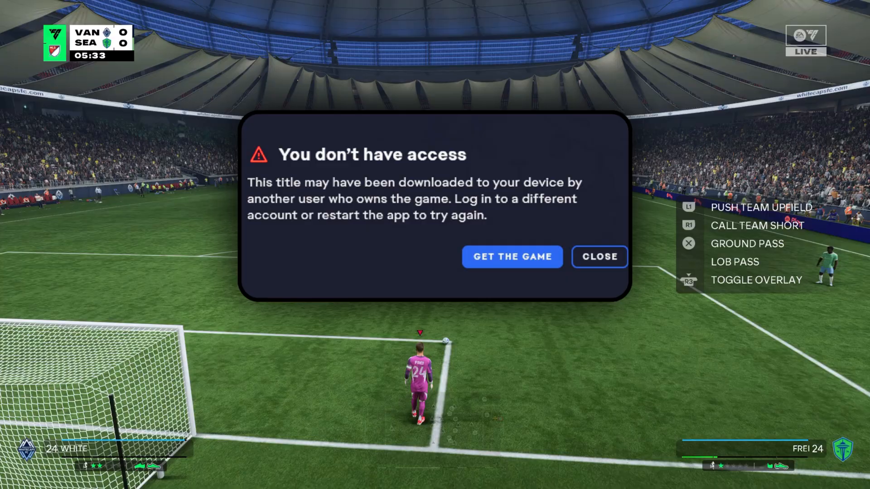
- Dismiss the 'You don't have access' error dialog in EA Sports FC 26
{"action": "left_click", "coordinate": [599, 257]}
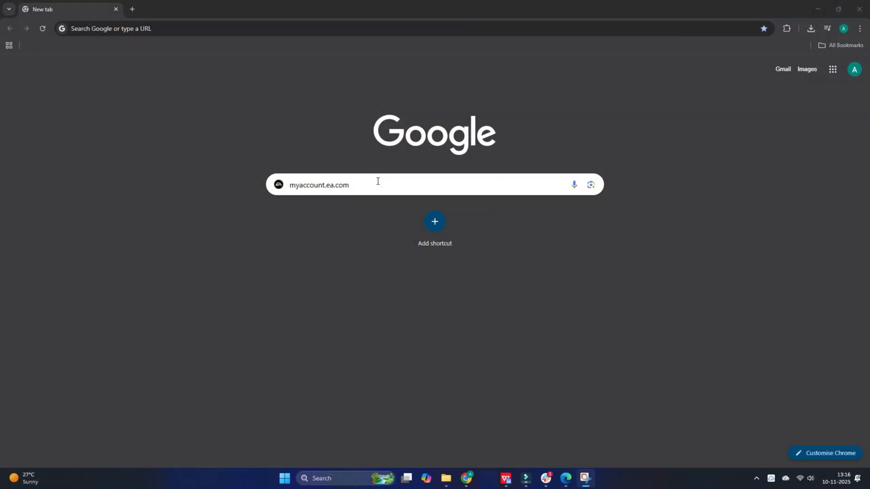
- Load the myaccount.ea.com sign-in page in the browser
{"action": "key", "text": "Enter"}
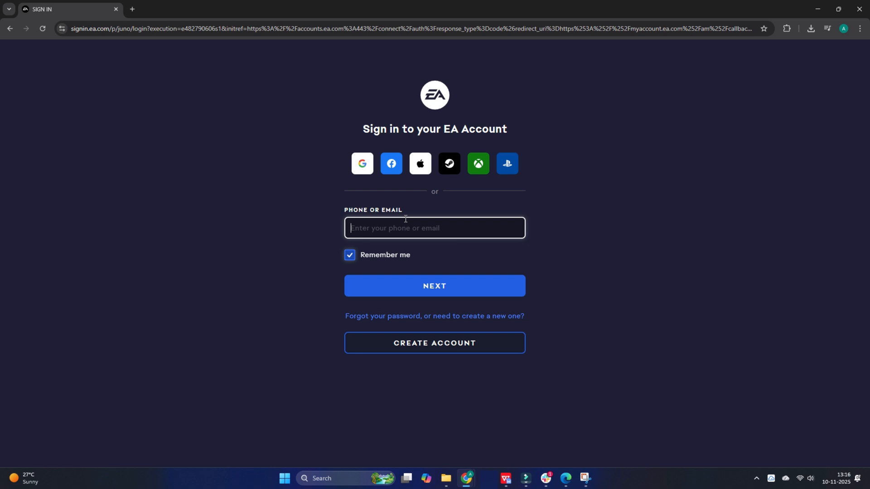
{"action": "mouse_move", "coordinate": [406, 220]}
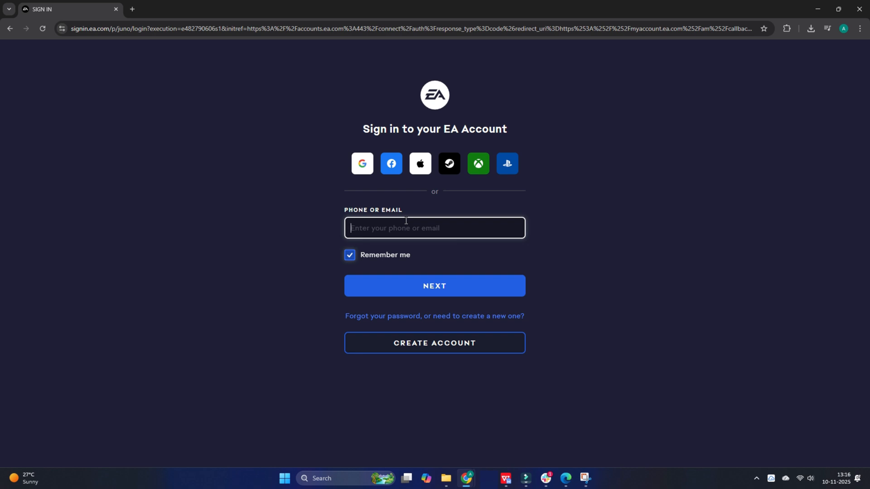
{"action": "mouse_move", "coordinate": [414, 231]}
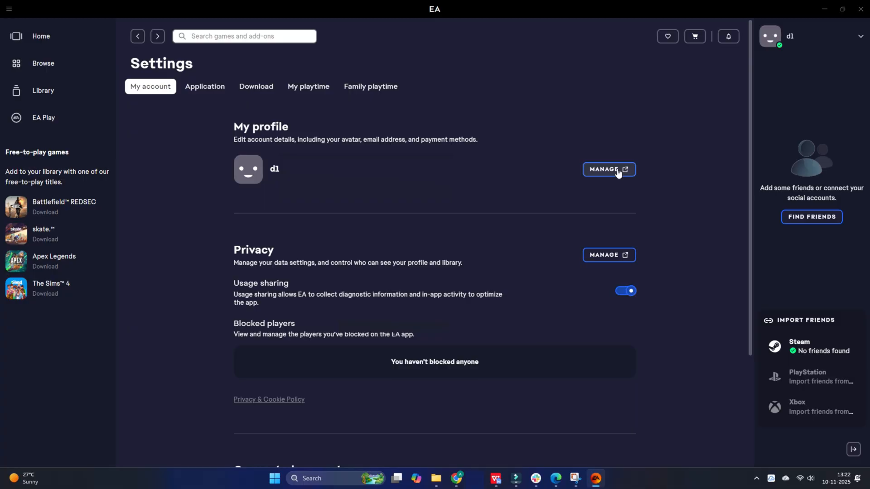
- Go to the online account management page via Manage next to My profile
{"action": "left_click", "coordinate": [609, 169]}
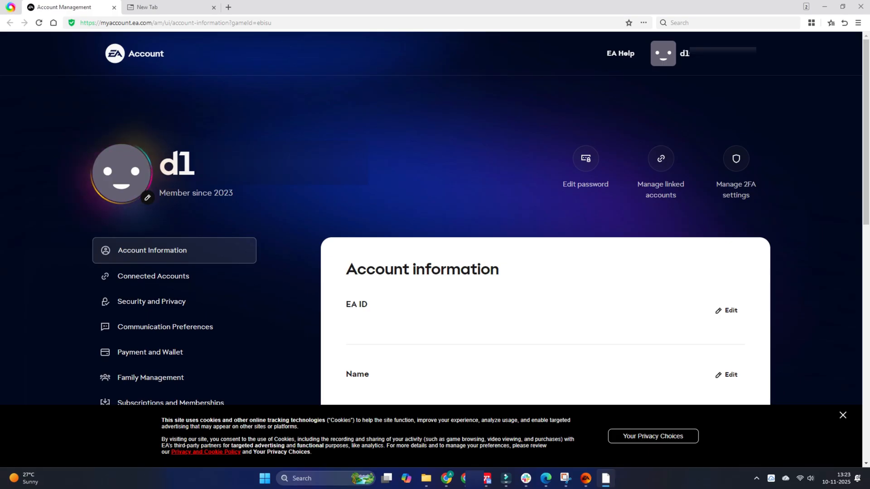
{"action": "mouse_move", "coordinate": [579, 124]}
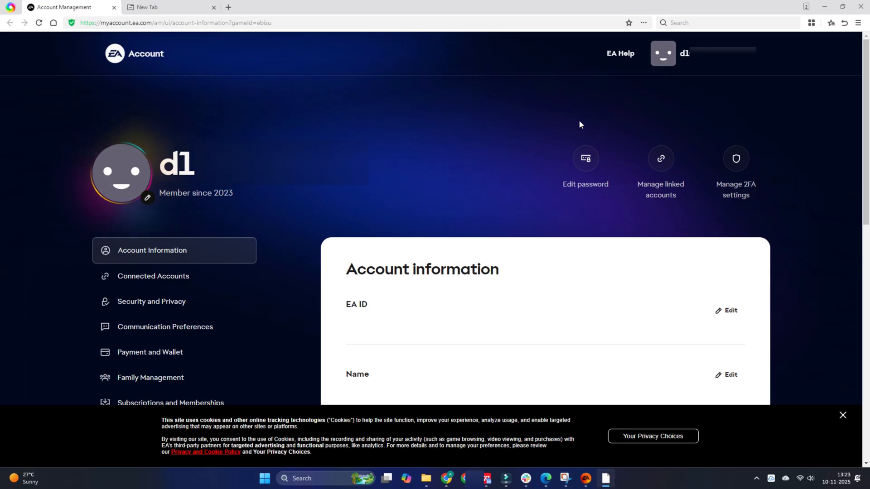
{"action": "mouse_move", "coordinate": [844, 5]}
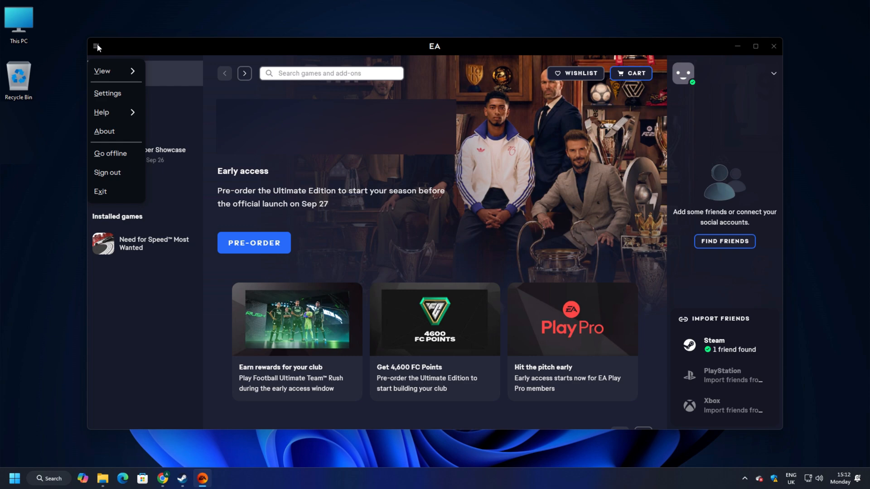
{"action": "mouse_move", "coordinate": [106, 119]}
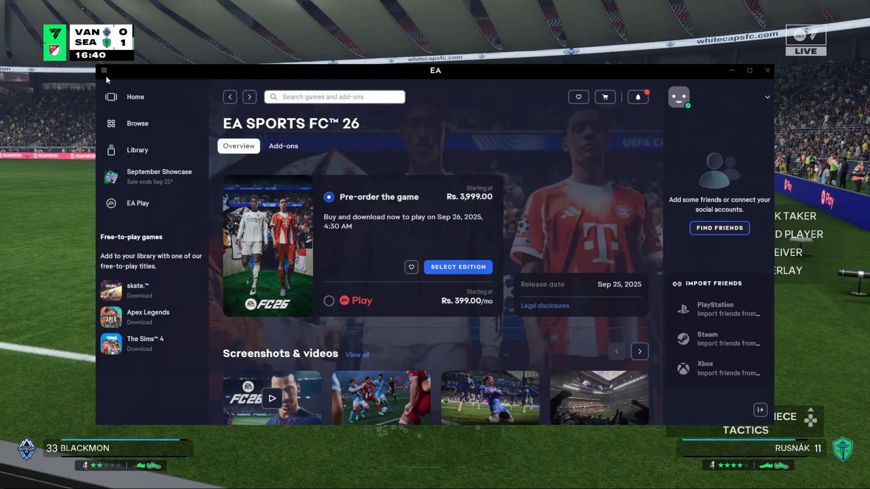
- Navigate within the EA app toward the EA SPORTS FC 26 store page
{"action": "left_click", "coordinate": [105, 71]}
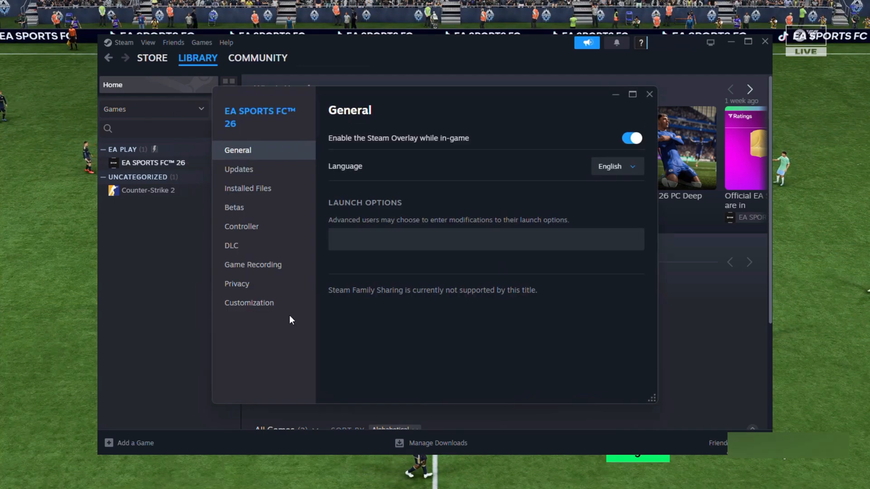
- Browse EA SPORTS FC 26's local installation folder from Steam's Installed Files and Manage menu
{"action": "left_click", "coordinate": [248, 188]}
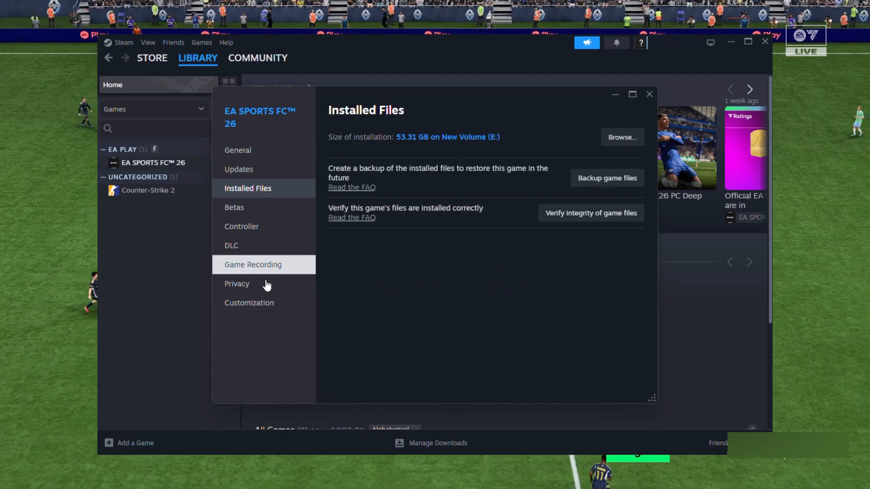
{"action": "left_click", "coordinate": [591, 213]}
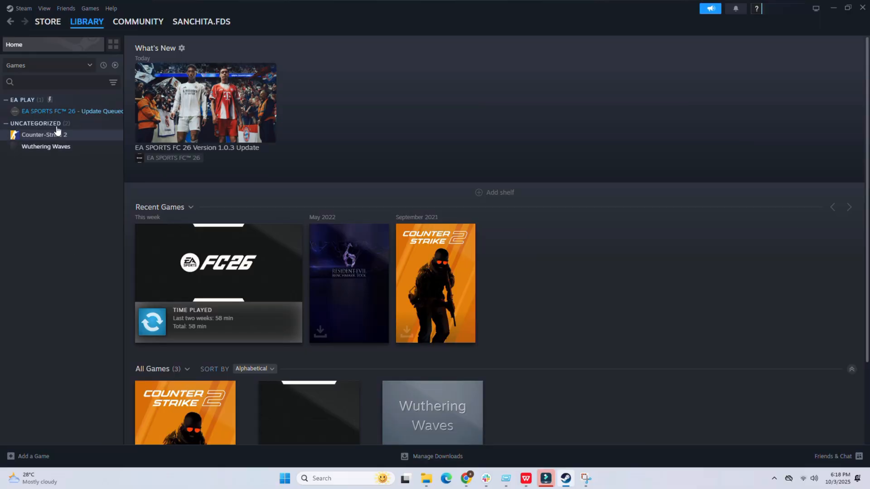
{"action": "right_click", "coordinate": [41, 111]}
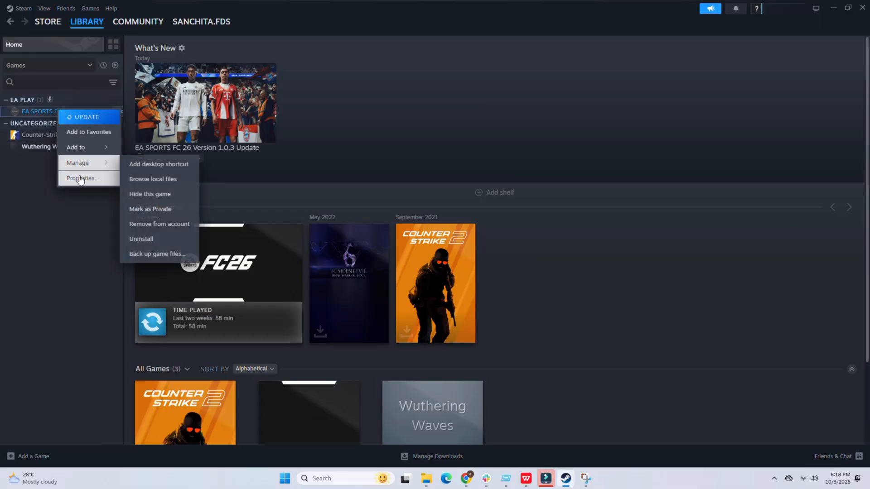
{"action": "mouse_move", "coordinate": [153, 178]}
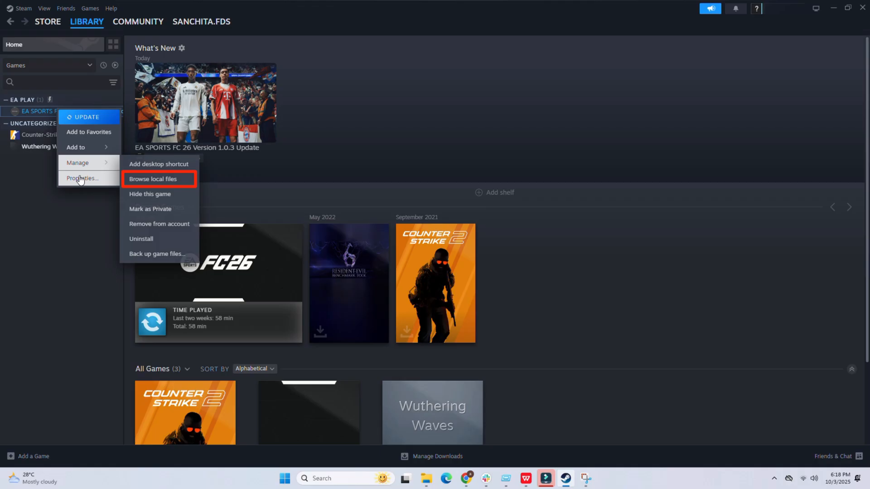
{"action": "left_click", "coordinate": [158, 179]}
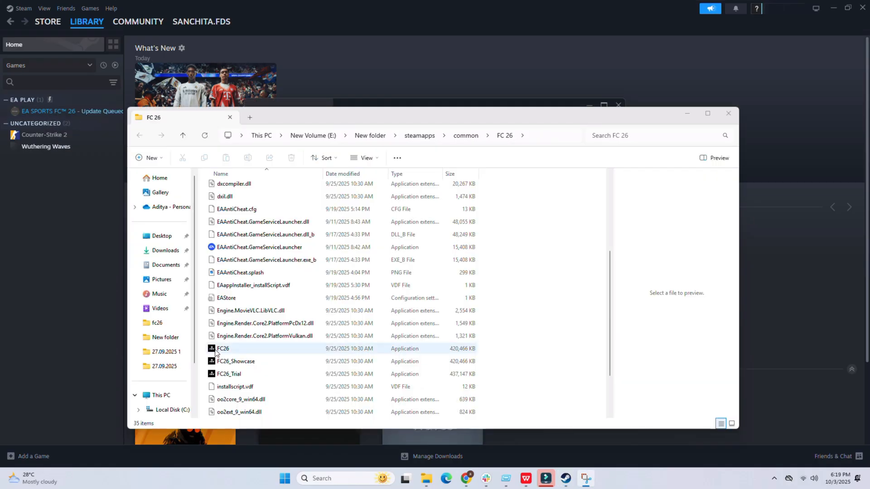
- Bring up the context menu for FC26.exe in the game's installation folder
{"action": "right_click", "coordinate": [223, 348]}
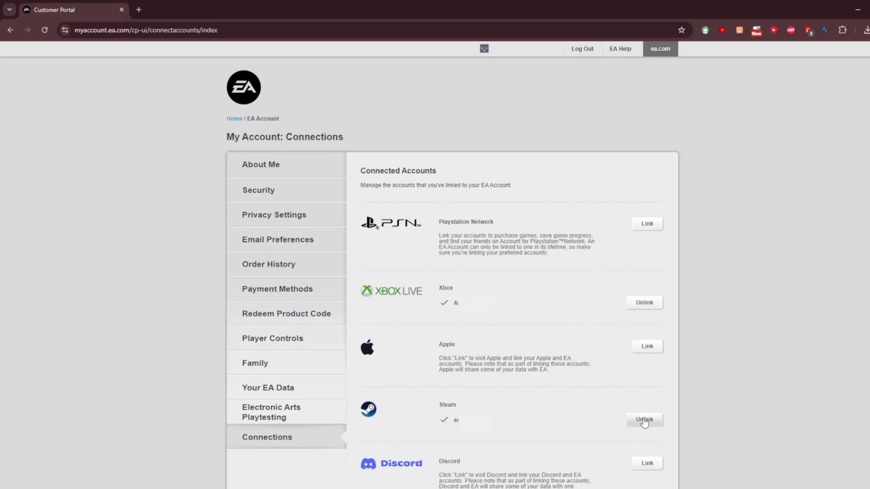
- Unlink the Steam account on the Connections page and proceed through the Unlink dialog
{"action": "left_click", "coordinate": [644, 418]}
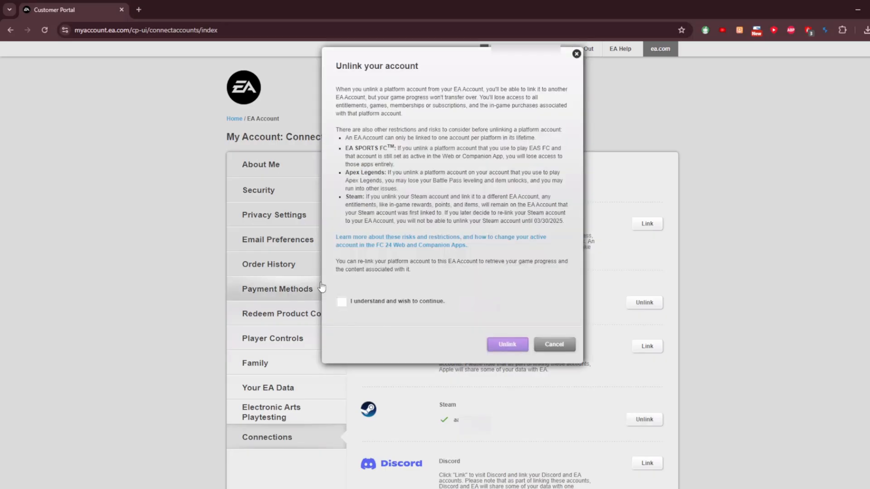
{"action": "left_click", "coordinate": [341, 301]}
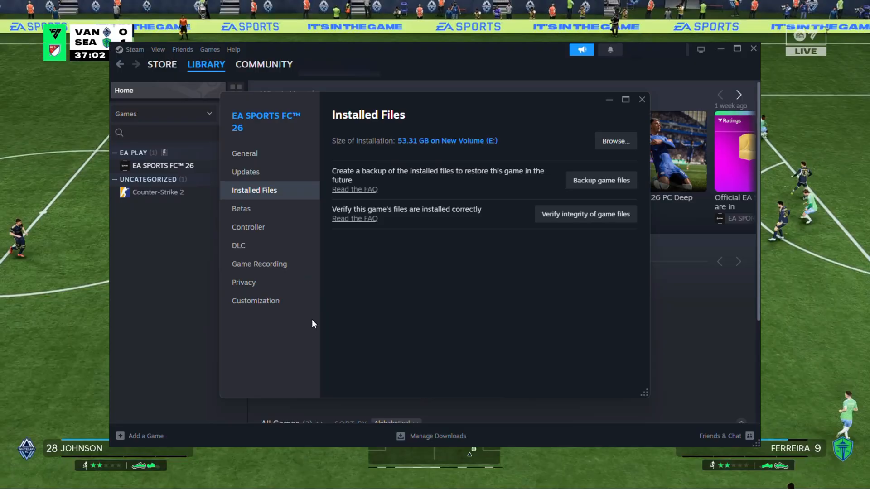
{"action": "mouse_move", "coordinate": [533, 285]}
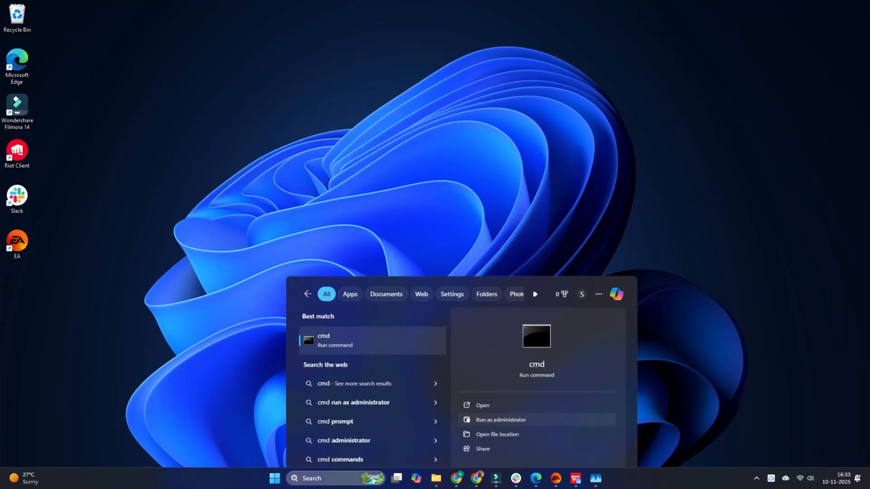
- Run 'netsh winhttp reset proxy' in an administrator Command Prompt
{"action": "left_click", "coordinate": [500, 420]}
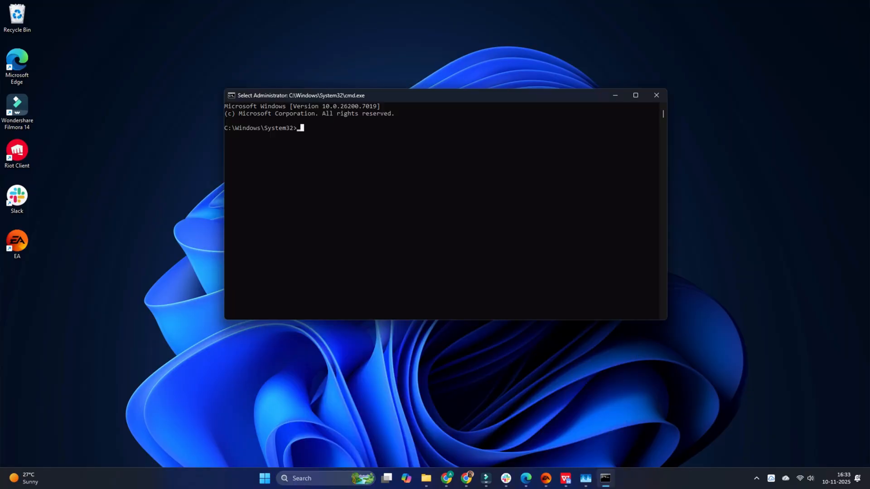
{"action": "type", "text": "'netsh winhttp reset proxy"}
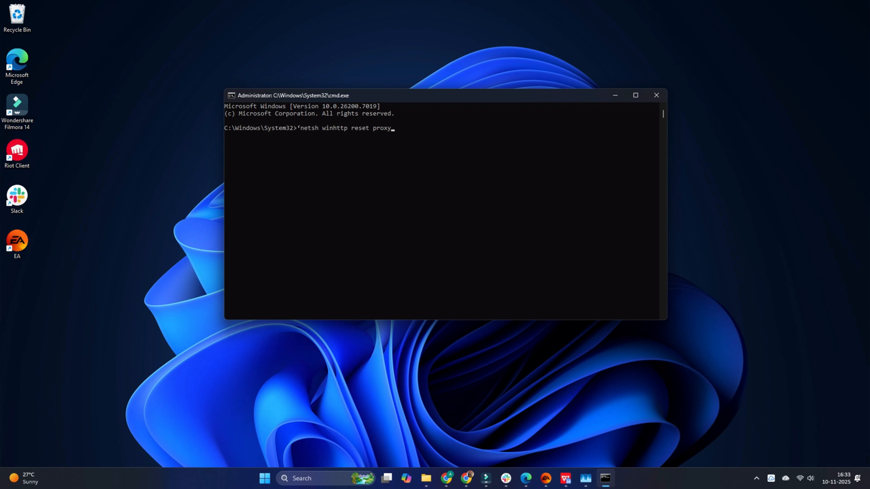
{"action": "key", "text": "Enter"}
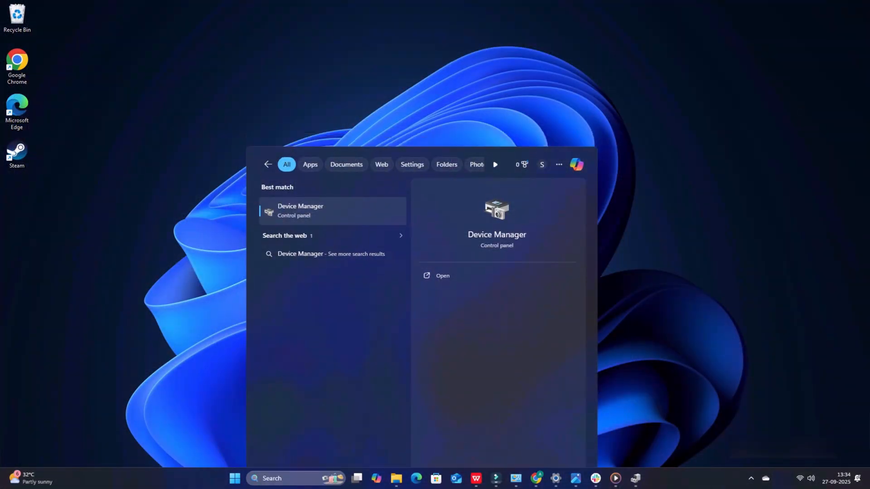
- Update the AMD Radeon(TM) Graphics driver under Display adapters, searching automatically for drivers
{"action": "left_click", "coordinate": [442, 275]}
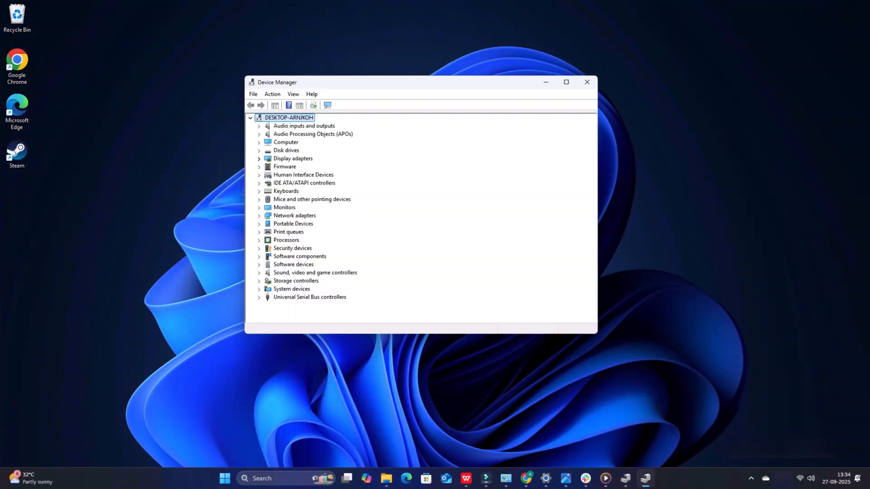
{"action": "left_click", "coordinate": [258, 158]}
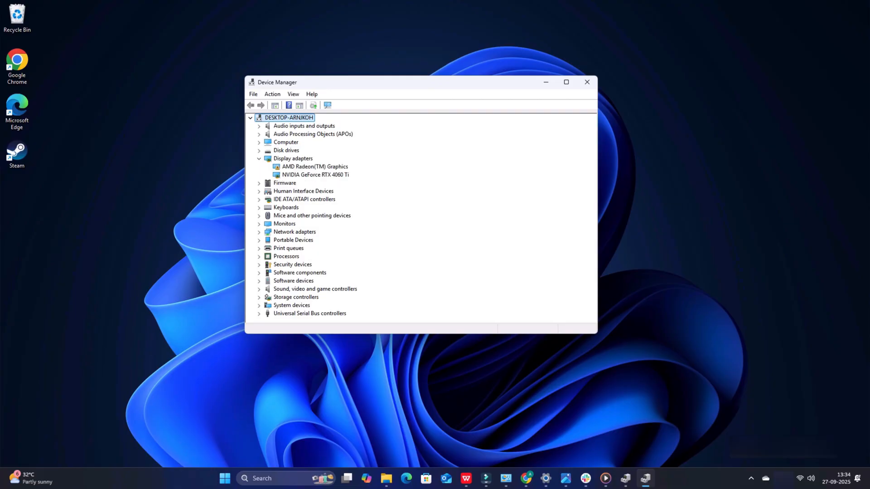
{"action": "right_click", "coordinate": [315, 167]}
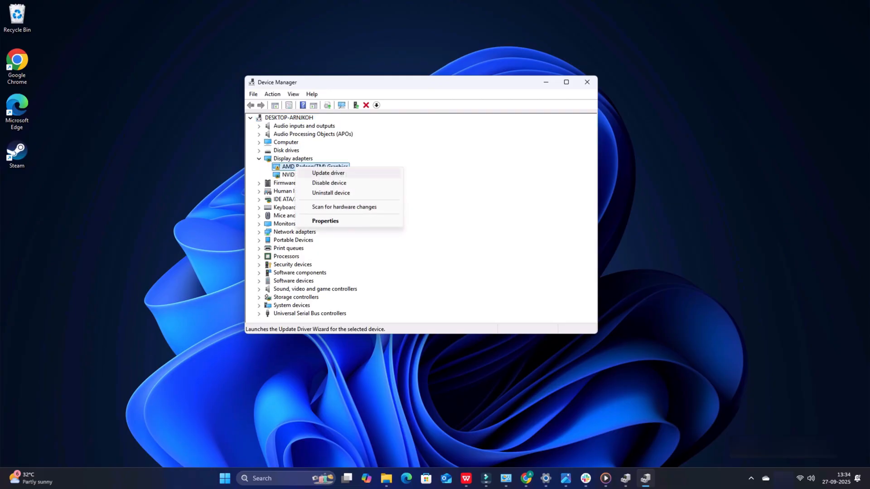
{"action": "left_click", "coordinate": [327, 173]}
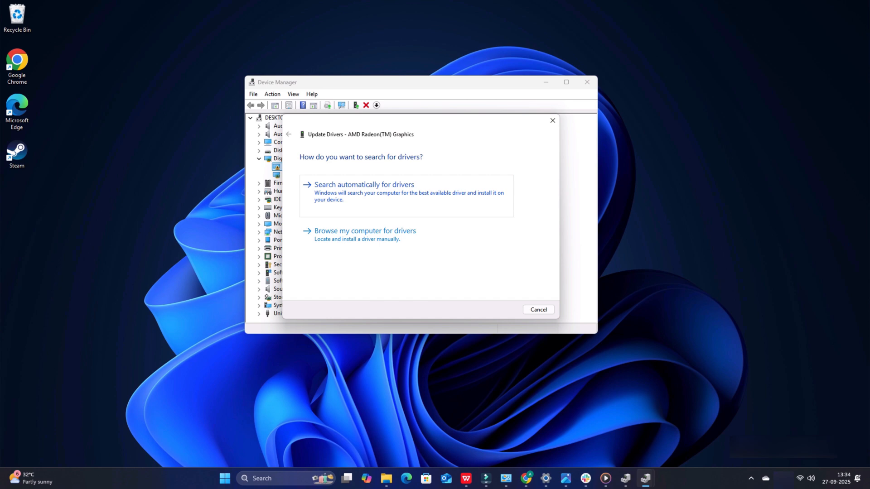
{"action": "left_click", "coordinate": [538, 310]}
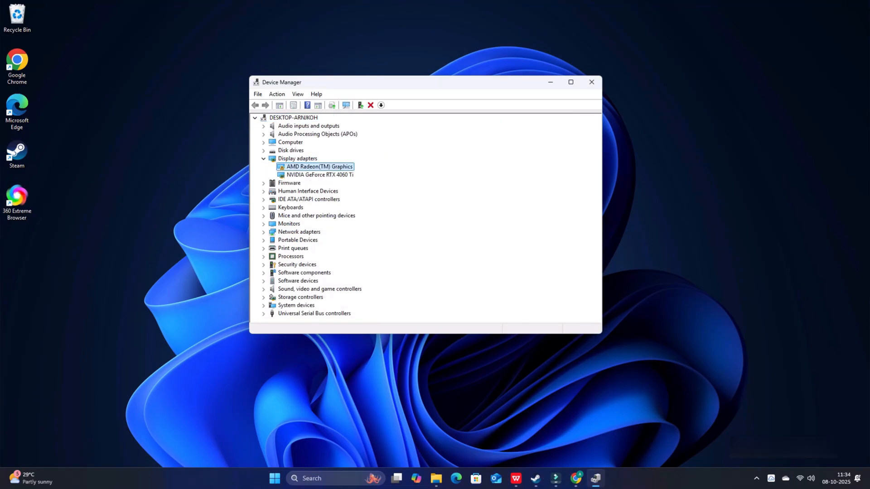
- Show the AMD Radeon(TM) Graphics adapter's actions again (update, disable, uninstall driver)
{"action": "right_click", "coordinate": [319, 166]}
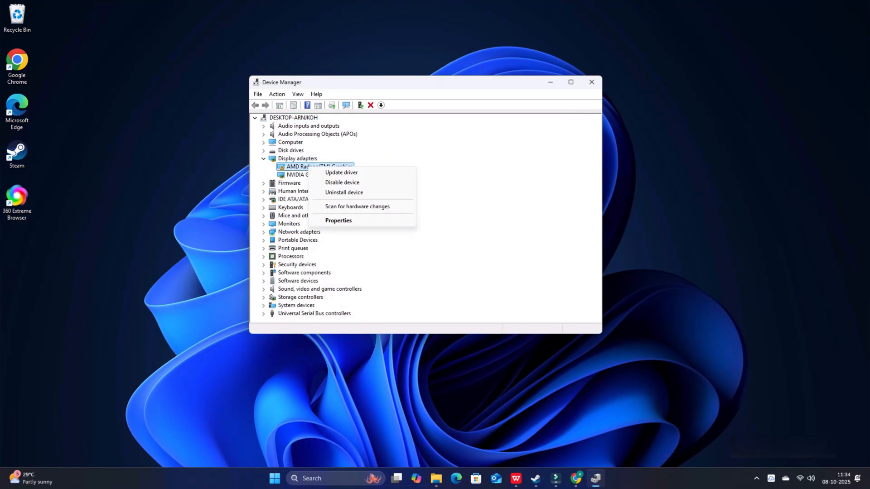
{"action": "mouse_move", "coordinate": [344, 192]}
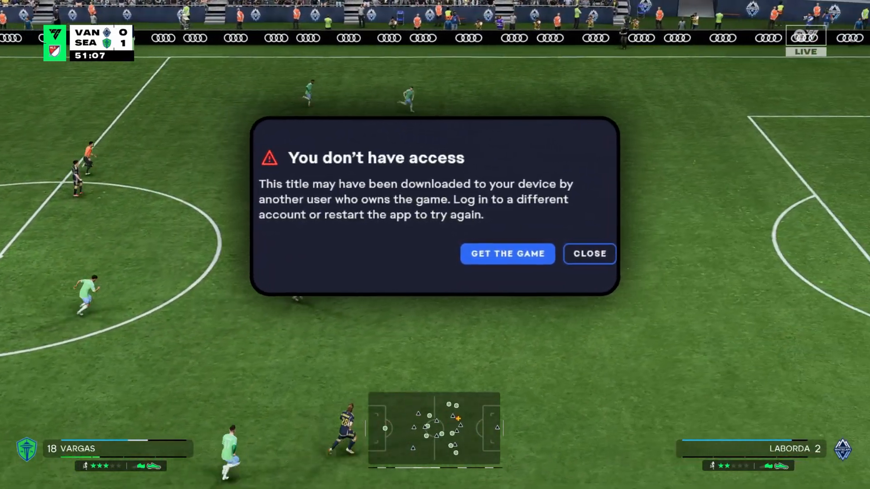
- Dismiss the 'You don't have access' message and visit the EA - Electronic Arts Facebook page
{"action": "left_click", "coordinate": [589, 254]}
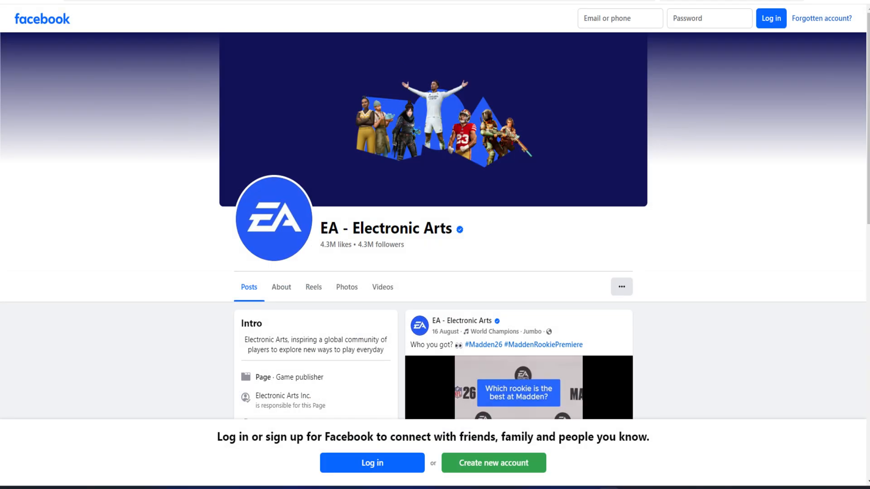
{"action": "left_click", "coordinate": [517, 388]}
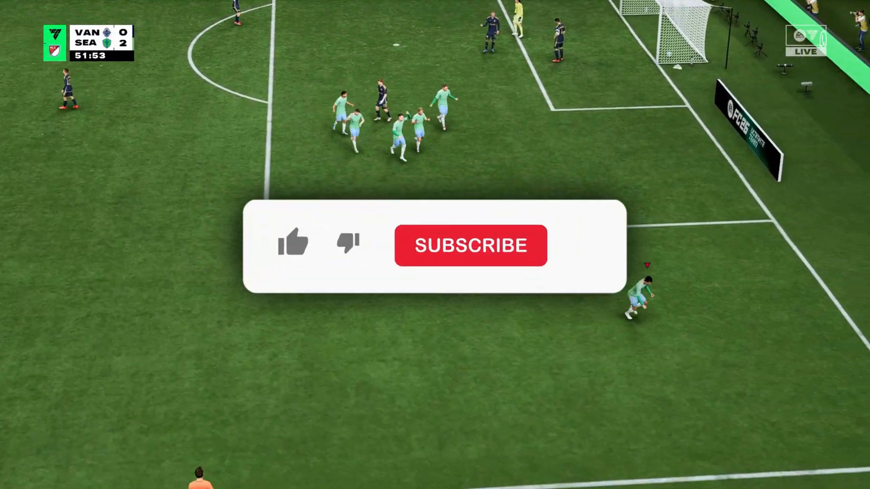
{"action": "left_click", "coordinate": [294, 248]}
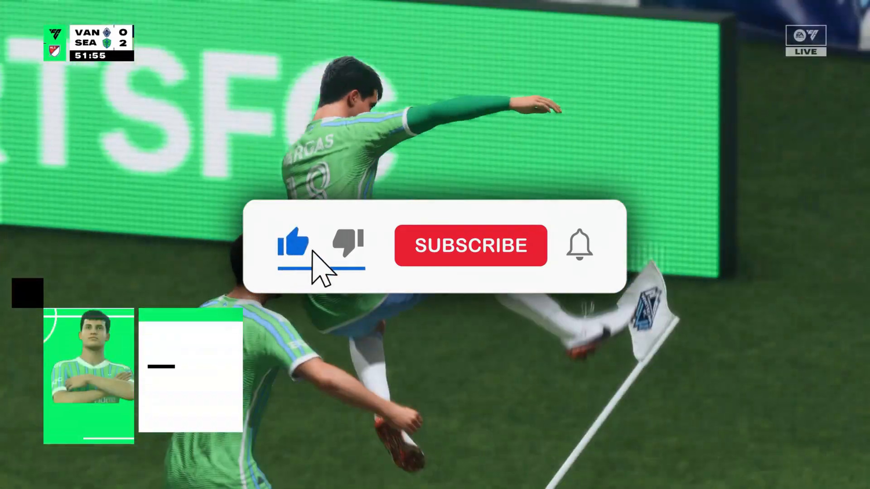
{"action": "left_click", "coordinate": [470, 245]}
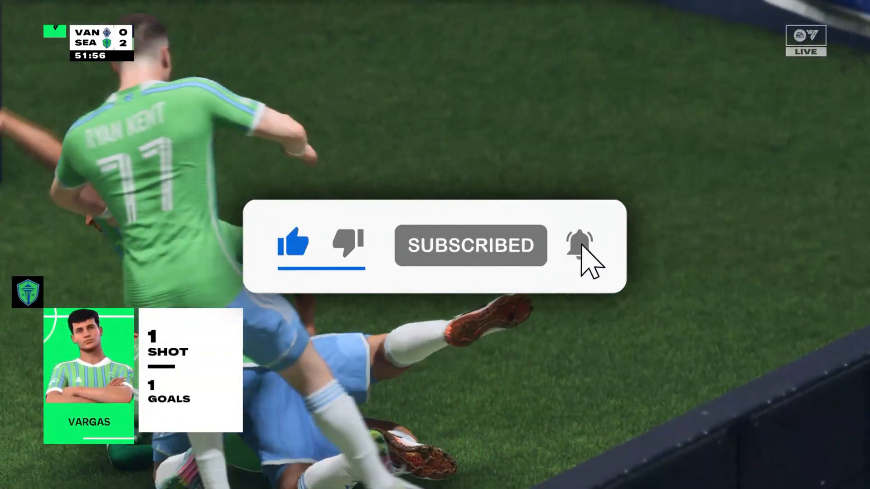